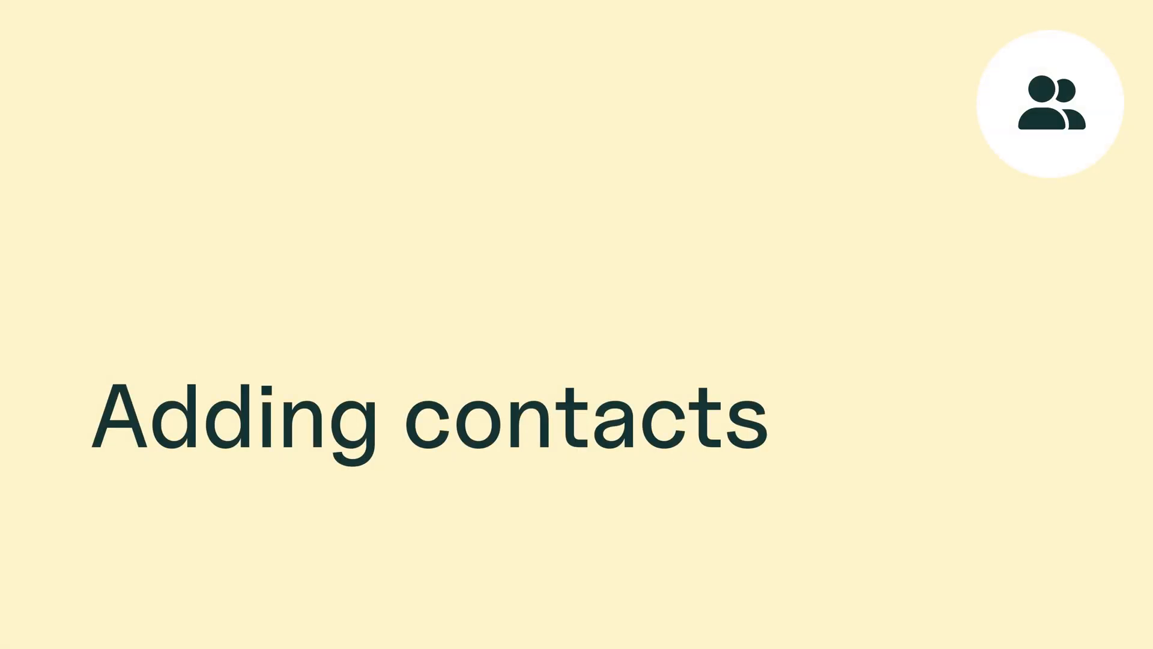
Open the Contact tab of minor client Judy's form to add parent details.
click(1053, 108)
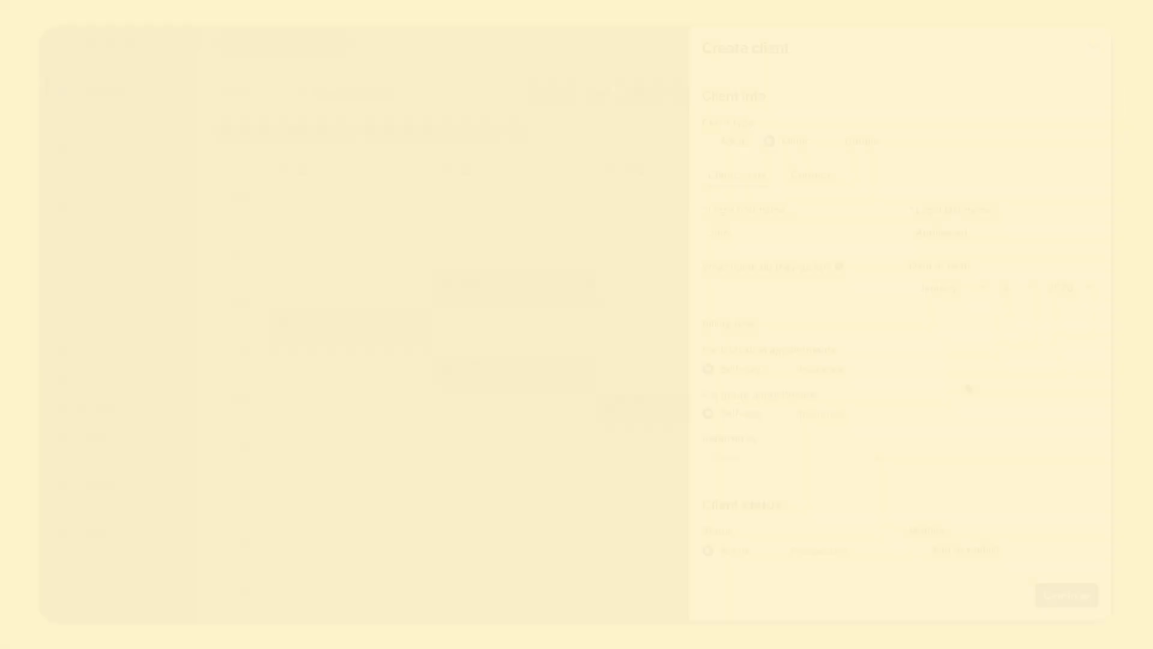
click(812, 174)
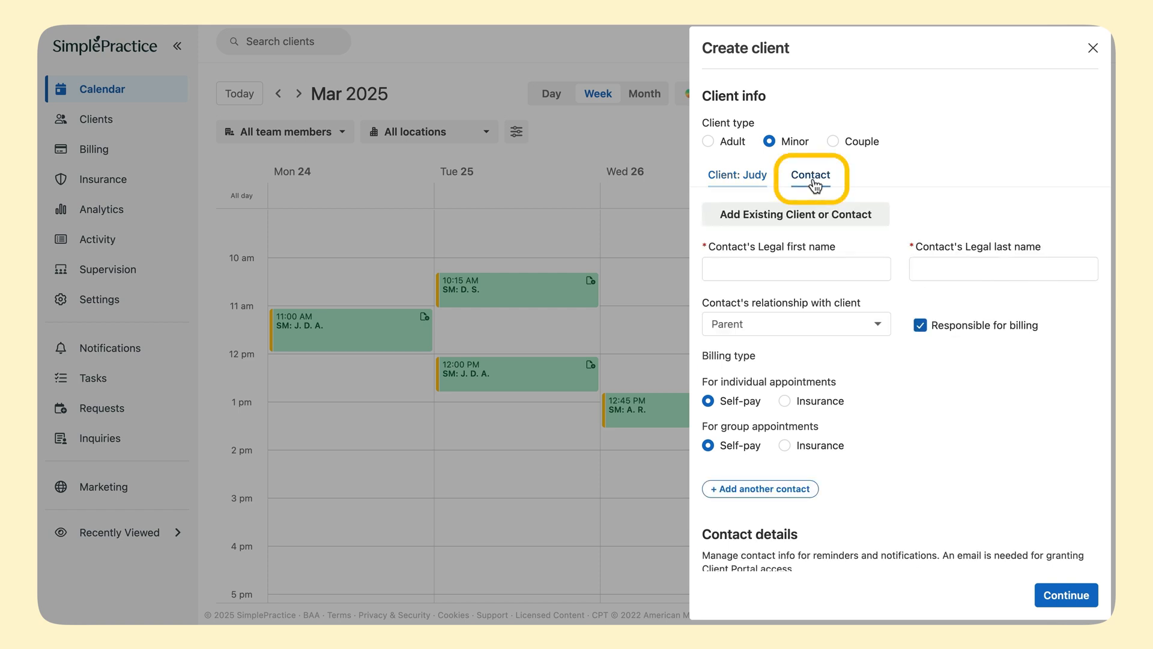